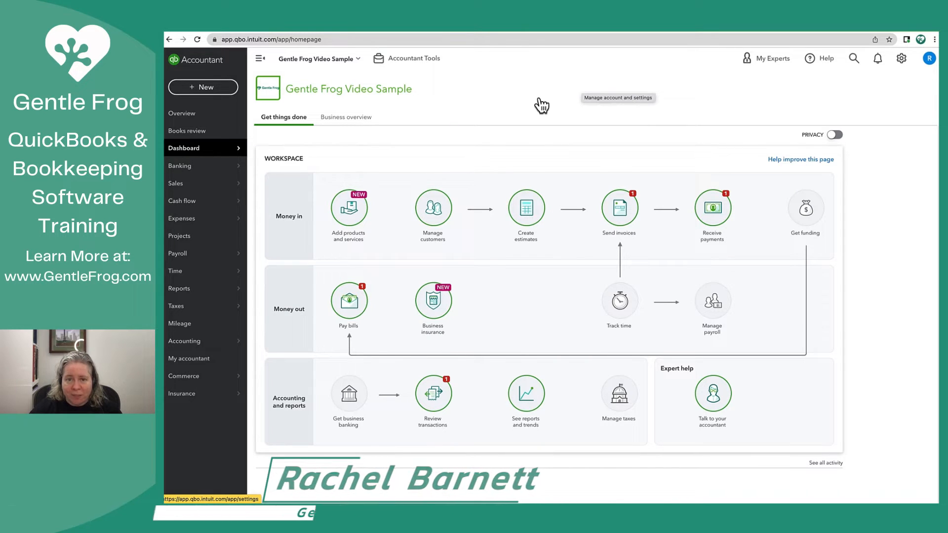
pyautogui.moveTo(530, 114)
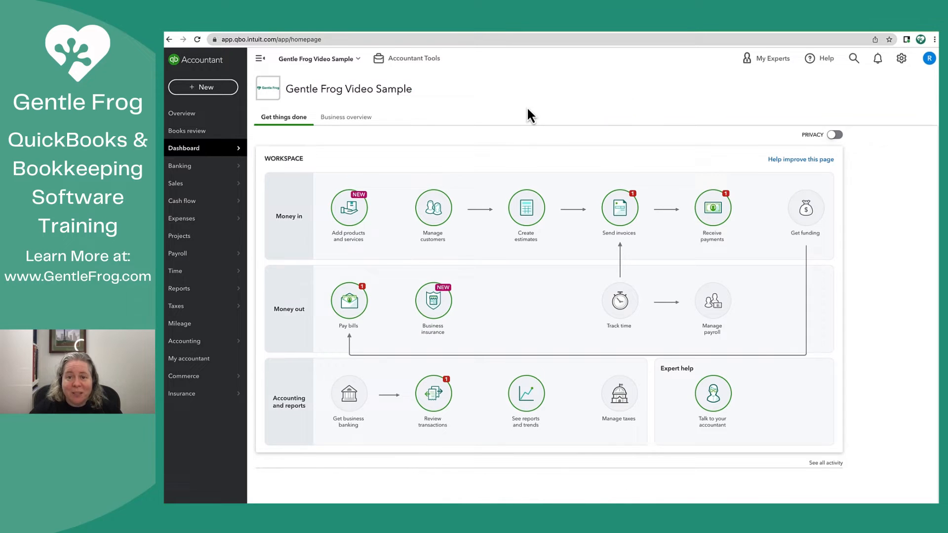
pyautogui.moveTo(900, 57)
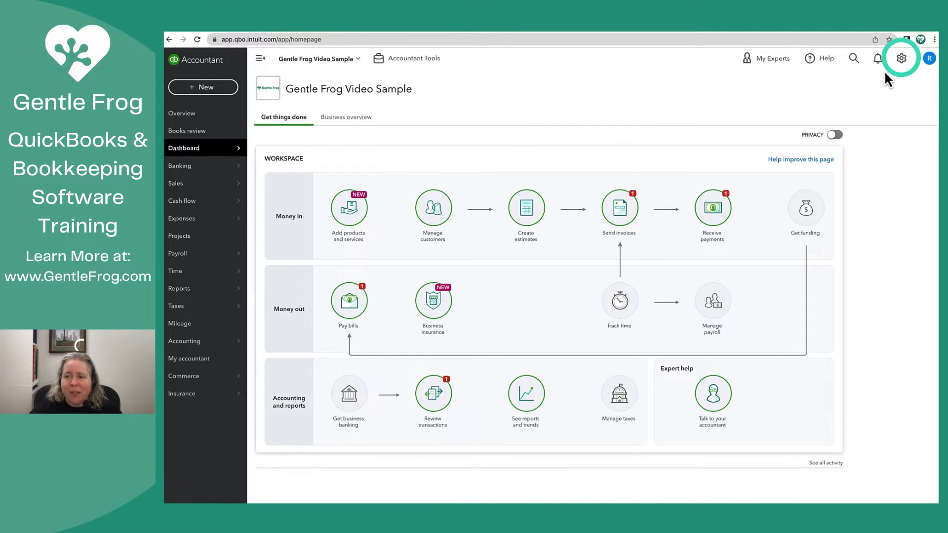
# - Show the gear menu with the company's settings, lists and Tools options
pyautogui.click(900, 58)
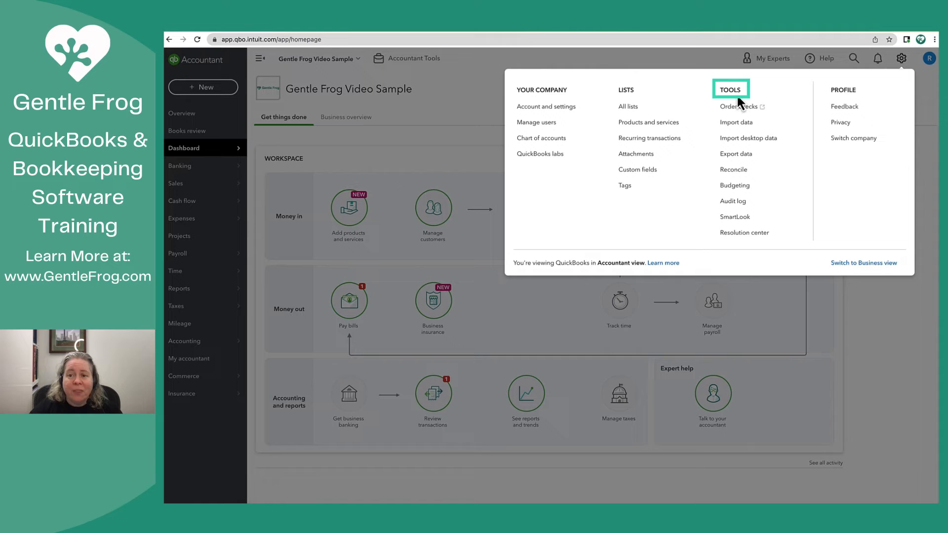
pyautogui.moveTo(740, 157)
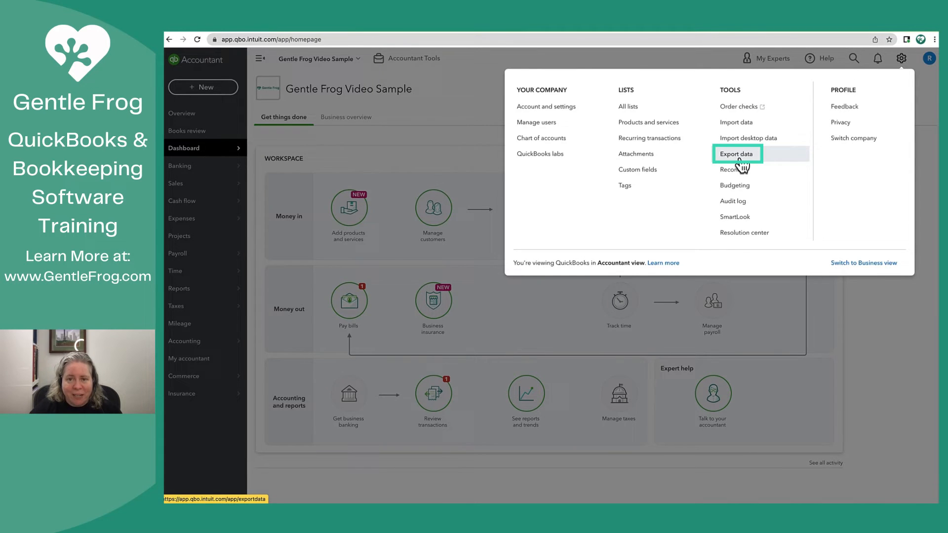
# - Reach the Export data page, answering the export-reason survey with 'Something else'
pyautogui.click(736, 153)
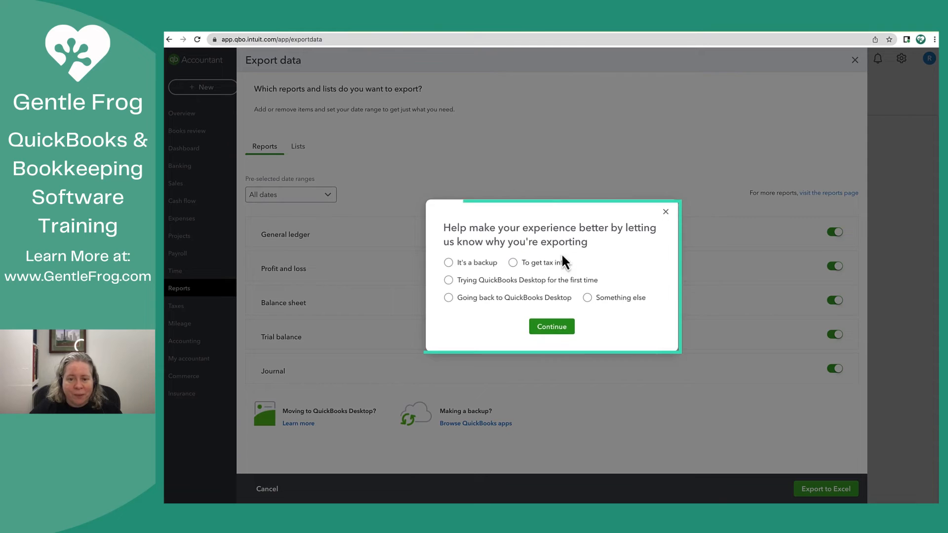
pyautogui.moveTo(591, 256)
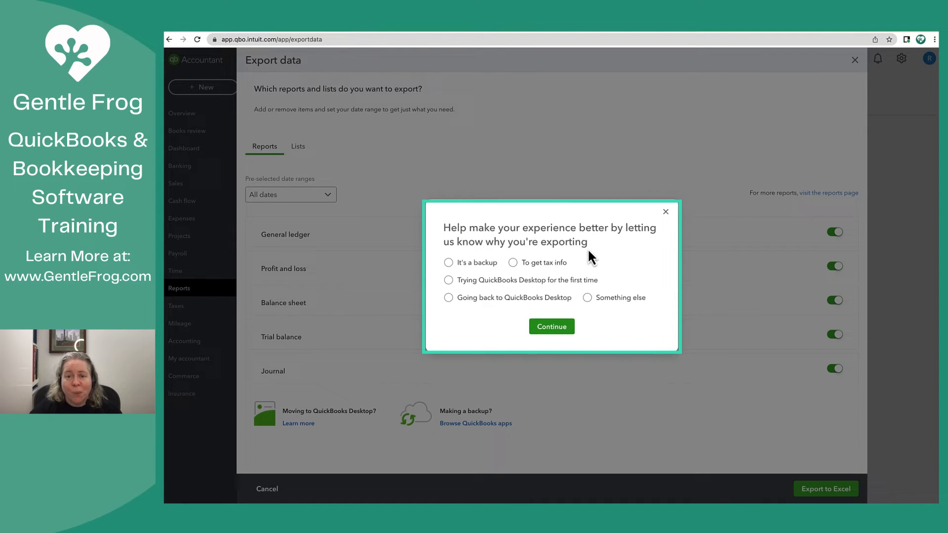
pyautogui.click(587, 297)
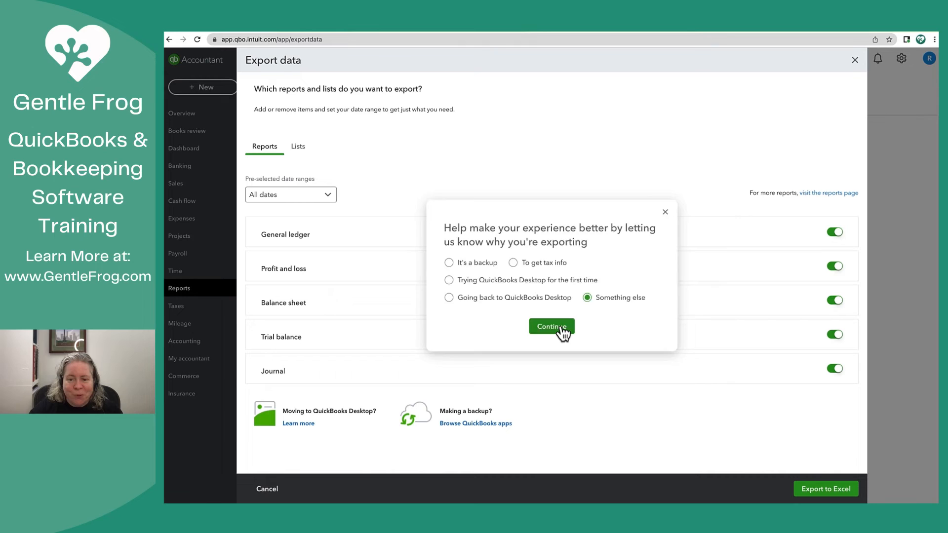
pyautogui.click(551, 326)
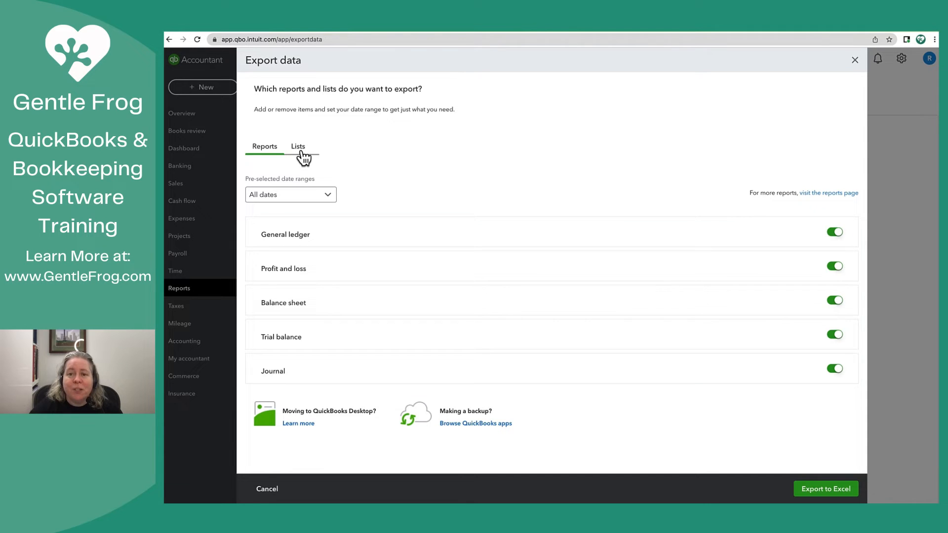
# - Export the Lists (customers, employees, vendors) to Excel as a zip and confirm the Done message
pyautogui.click(298, 146)
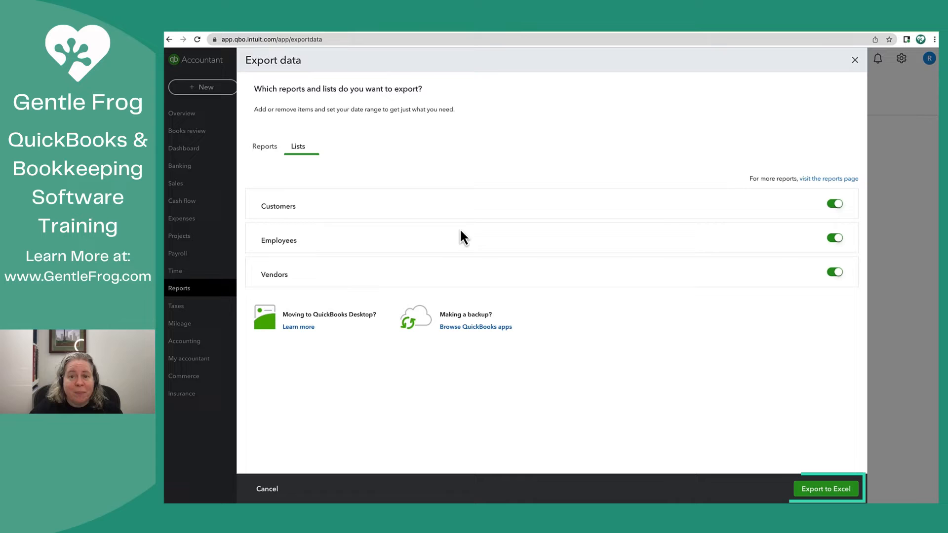
pyautogui.moveTo(837, 492)
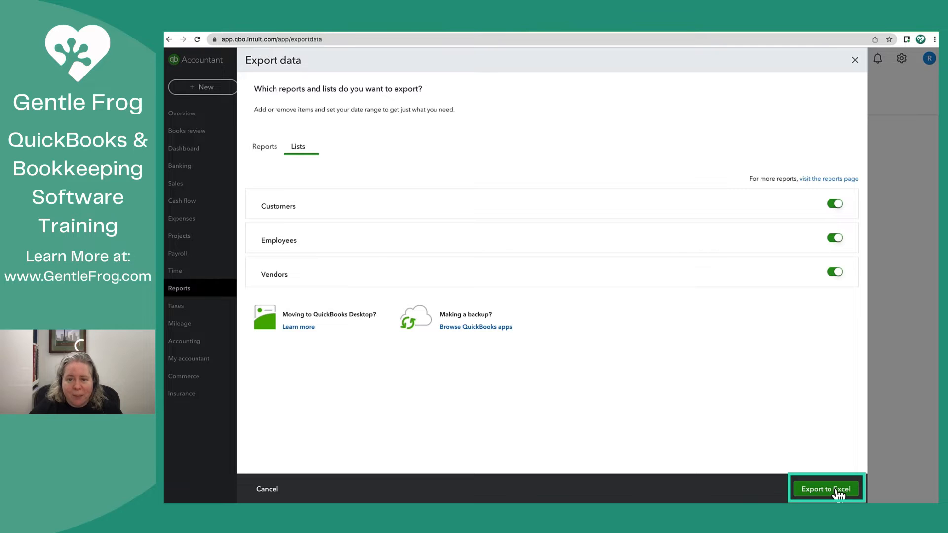
pyautogui.click(825, 488)
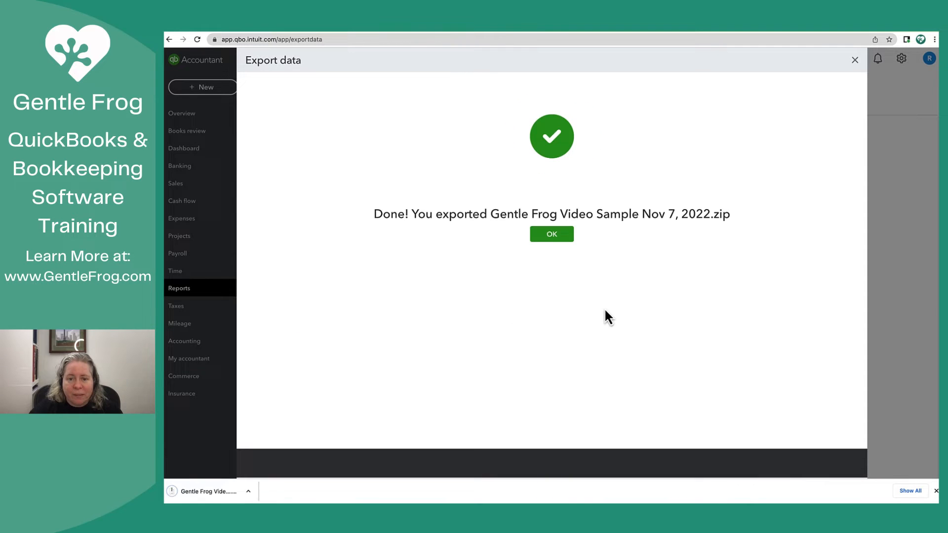
pyautogui.moveTo(551, 247)
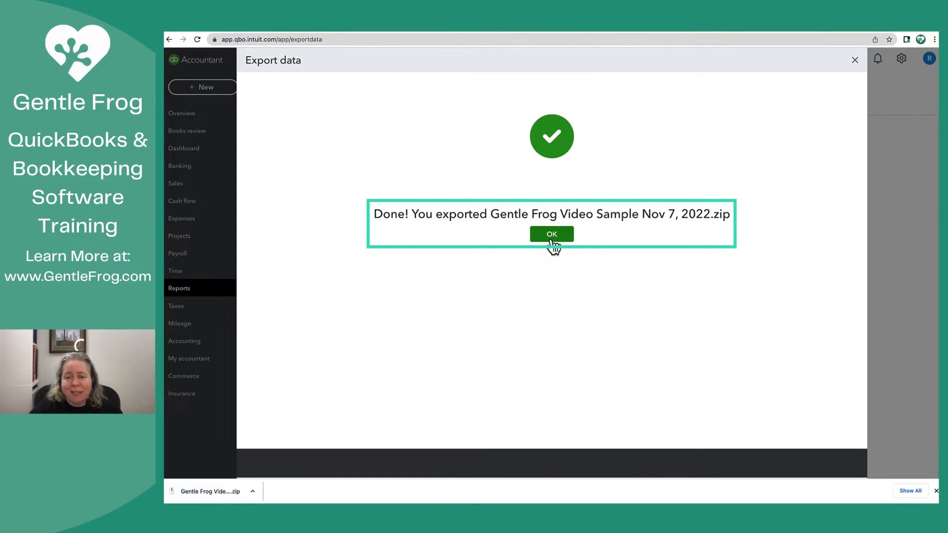
pyautogui.click(551, 234)
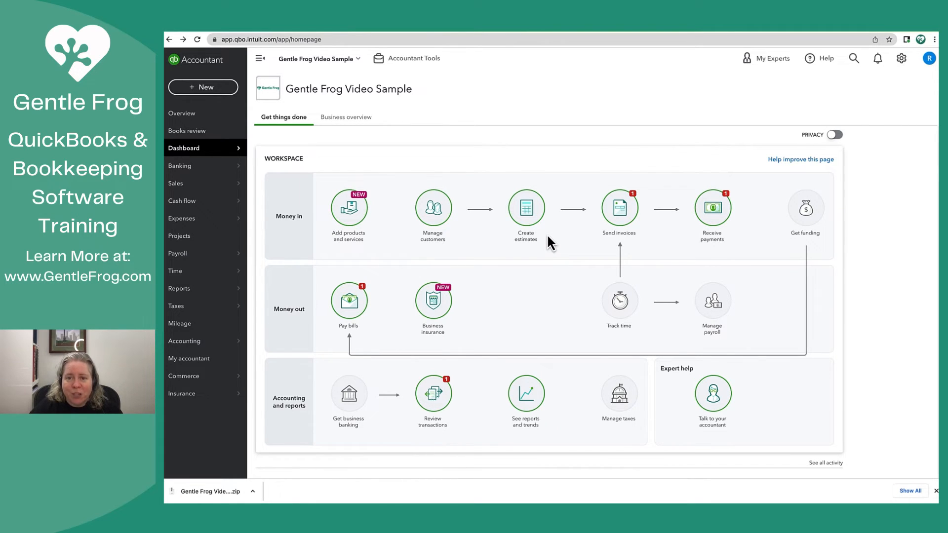
# - Run the Chart of accounts as an Account List report and export it to an Excel xlsx file
pyautogui.click(183, 341)
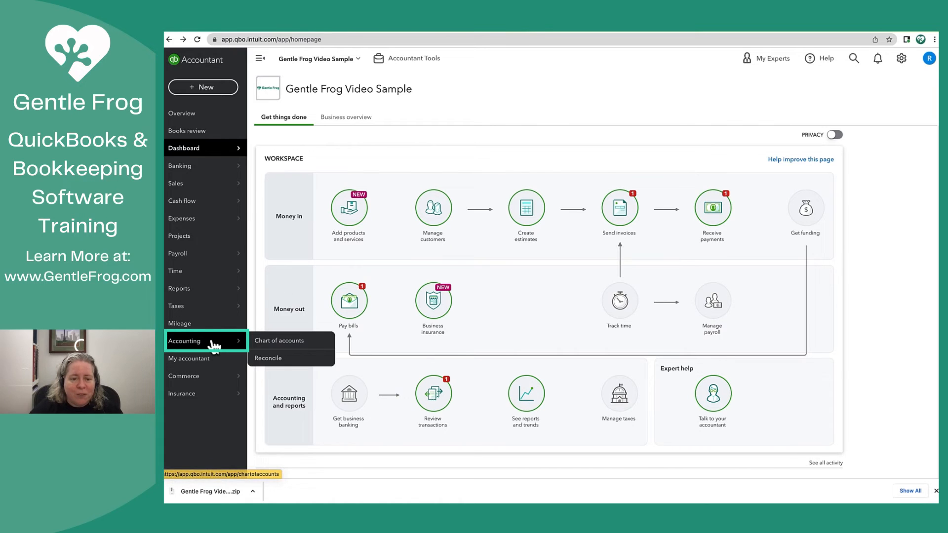
pyautogui.moveTo(276, 344)
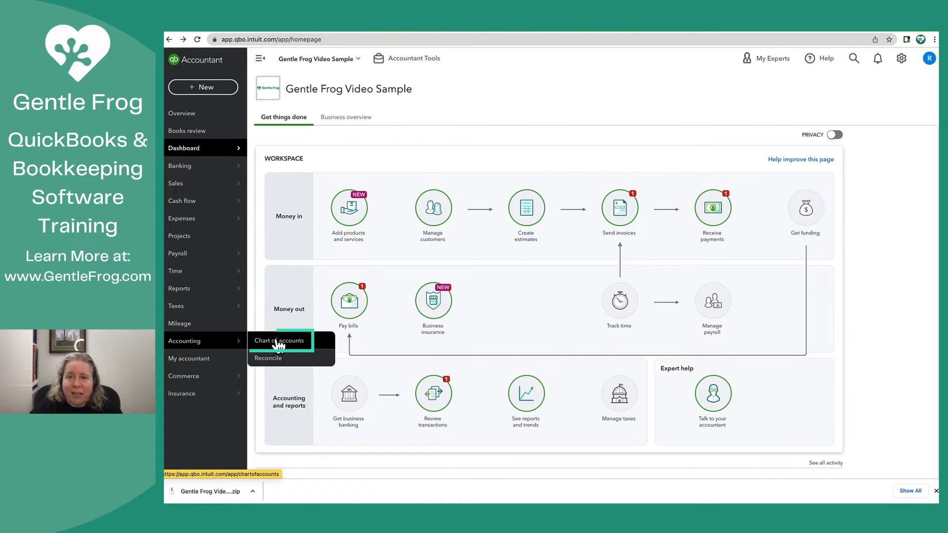
pyautogui.click(278, 341)
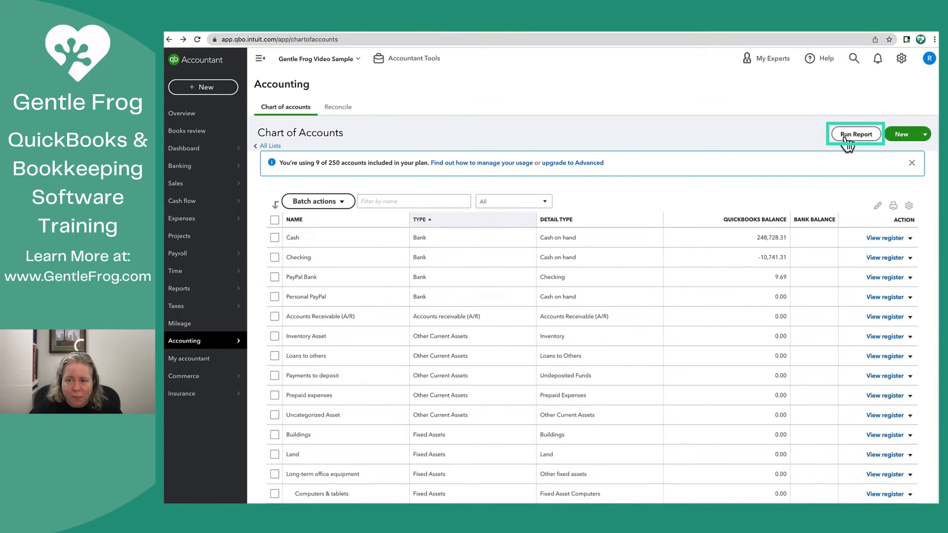
pyautogui.click(855, 134)
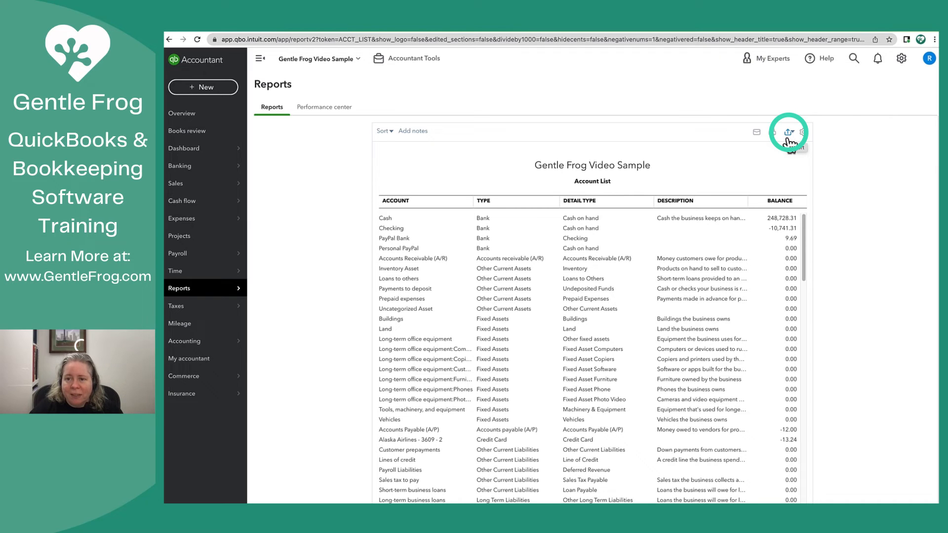
pyautogui.click(787, 131)
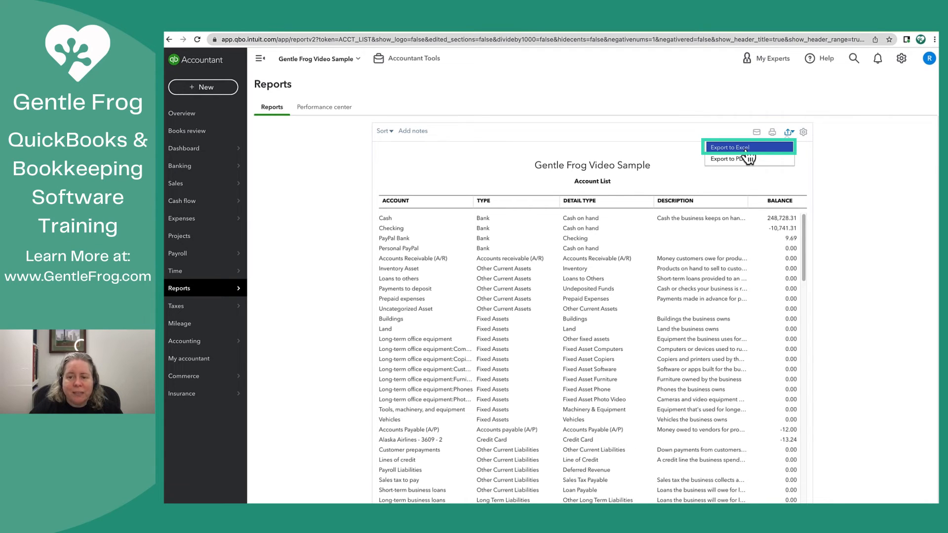
pyautogui.click(748, 147)
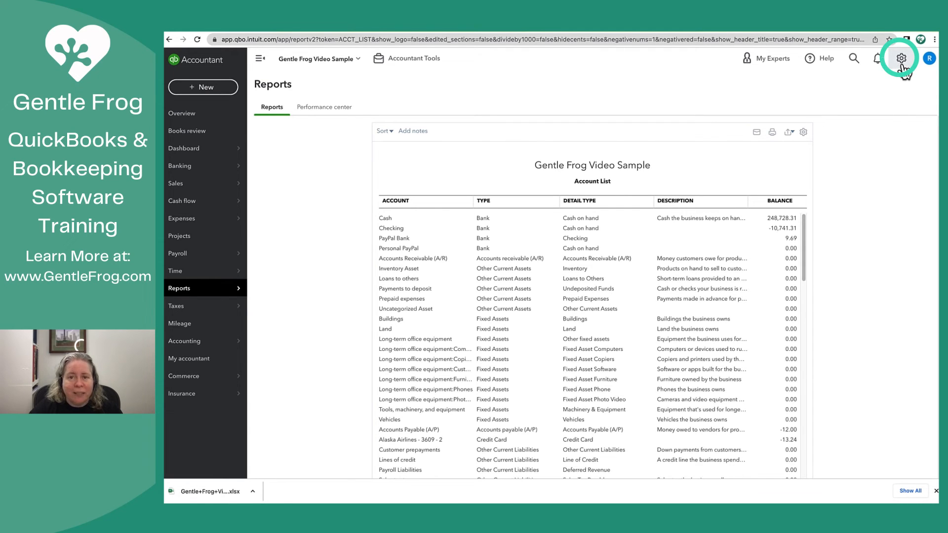
# - Export the Products and services list to a ProductServiceList xls file via the gear's Lists menu
pyautogui.click(900, 57)
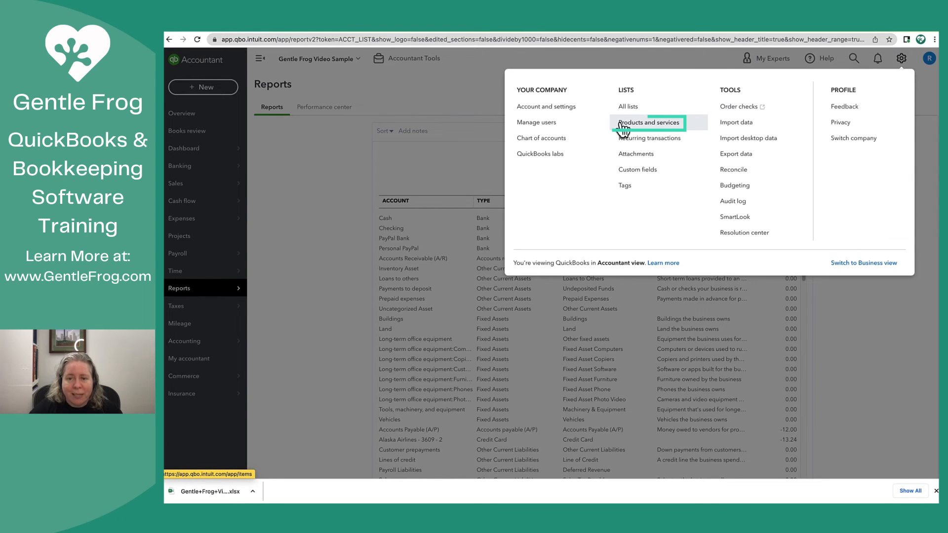
pyautogui.click(648, 123)
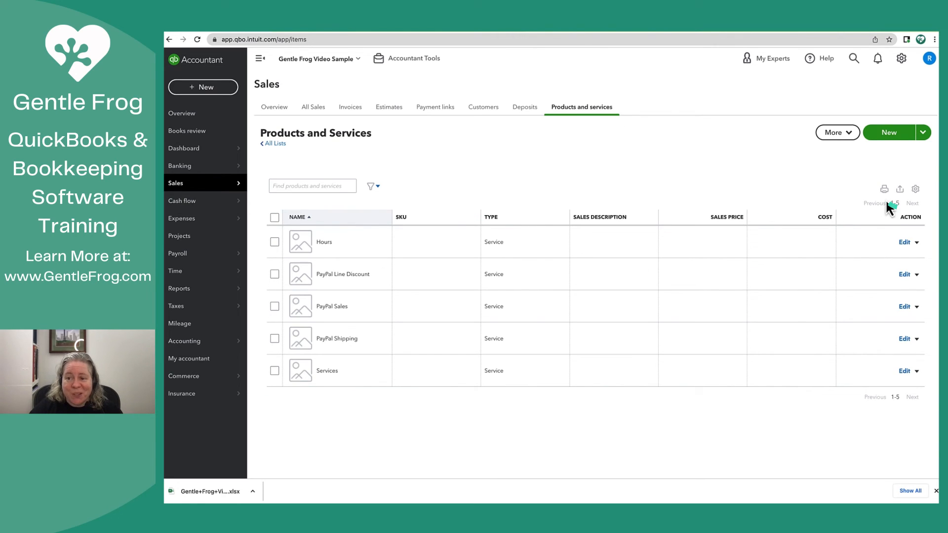
pyautogui.click(900, 189)
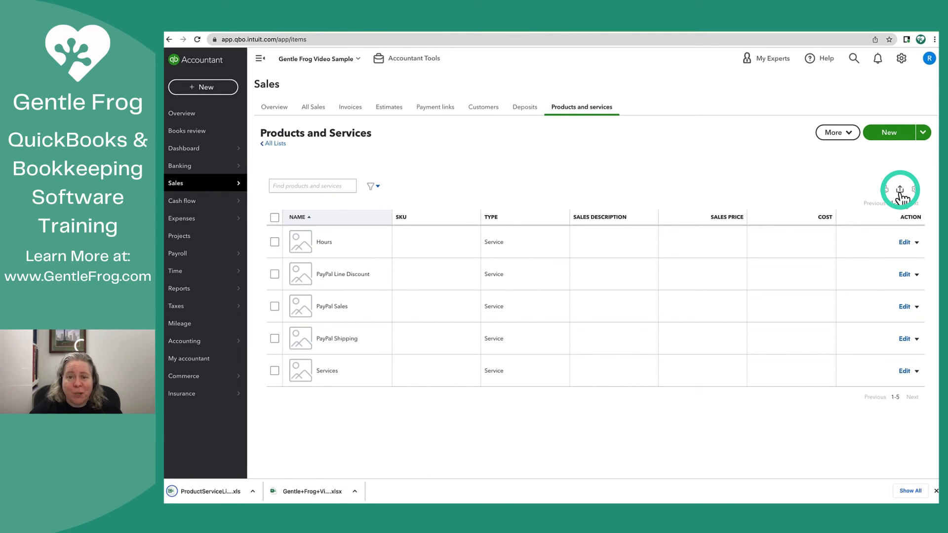
pyautogui.moveTo(799, 202)
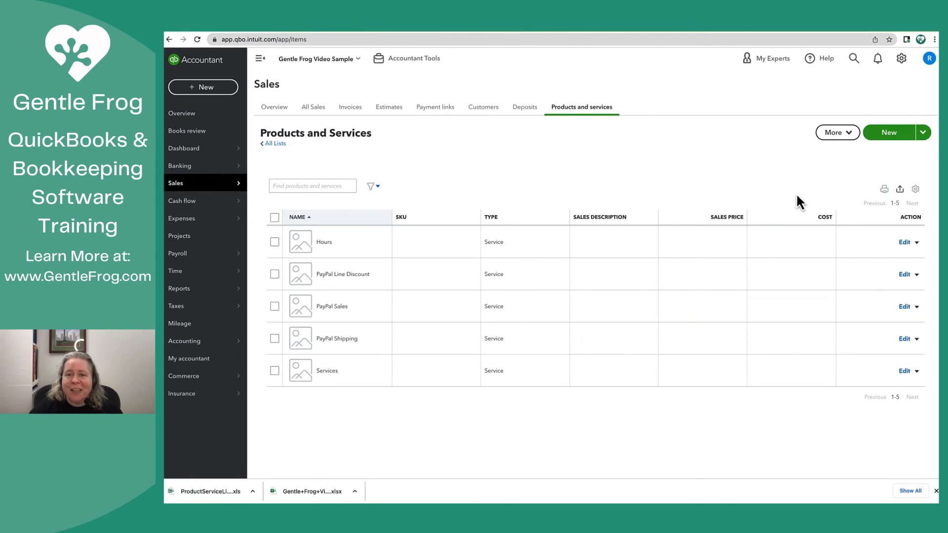